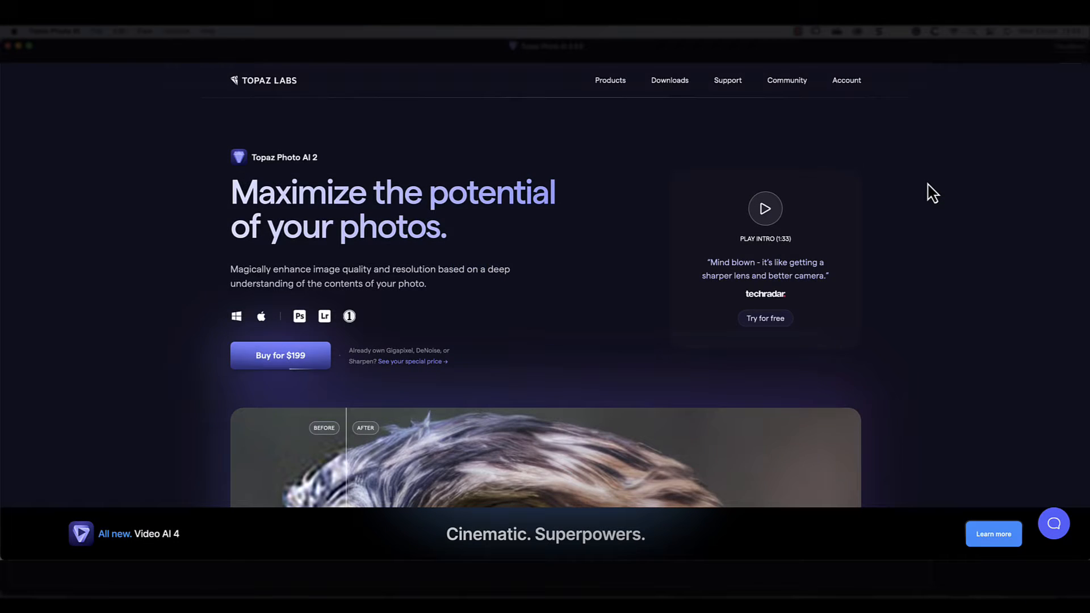
# Open the Olympus .ORF raw landscape file from the Test Files folder
pyautogui.scroll(-3)
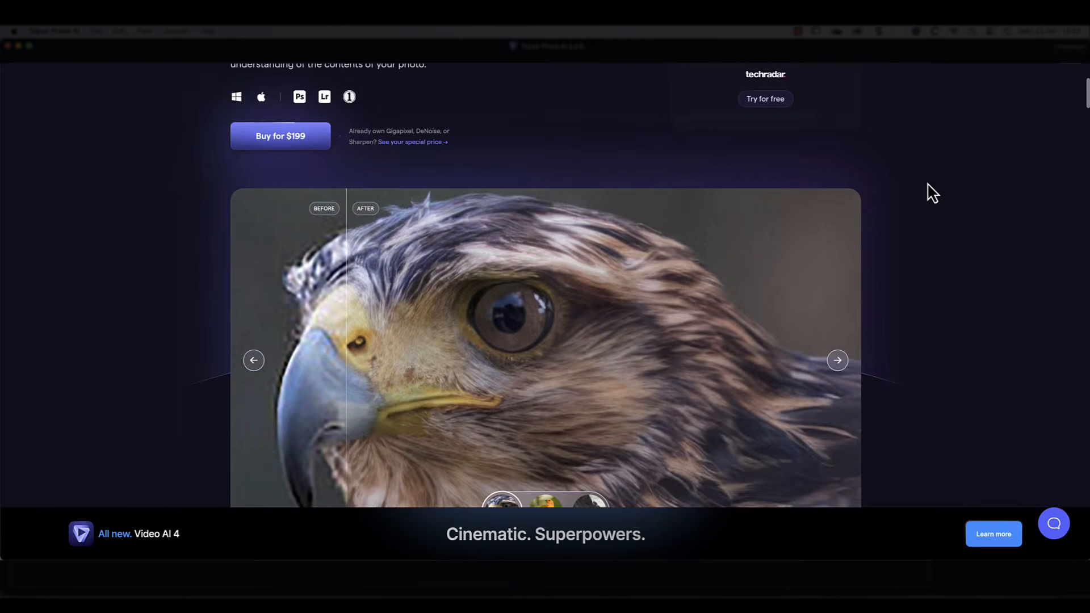
pyautogui.scroll(-3)
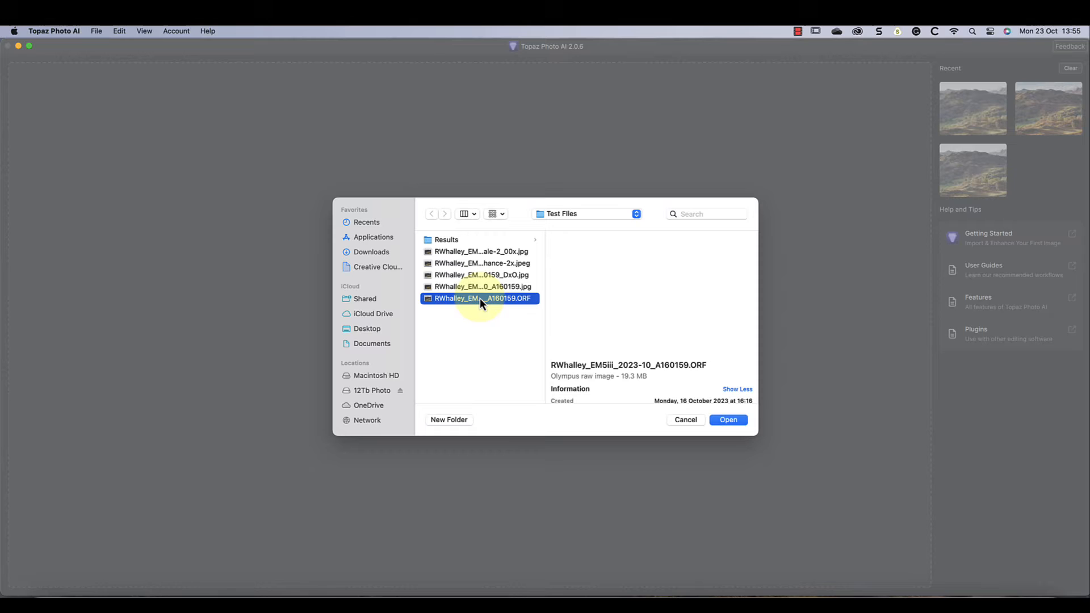
pyautogui.click(728, 420)
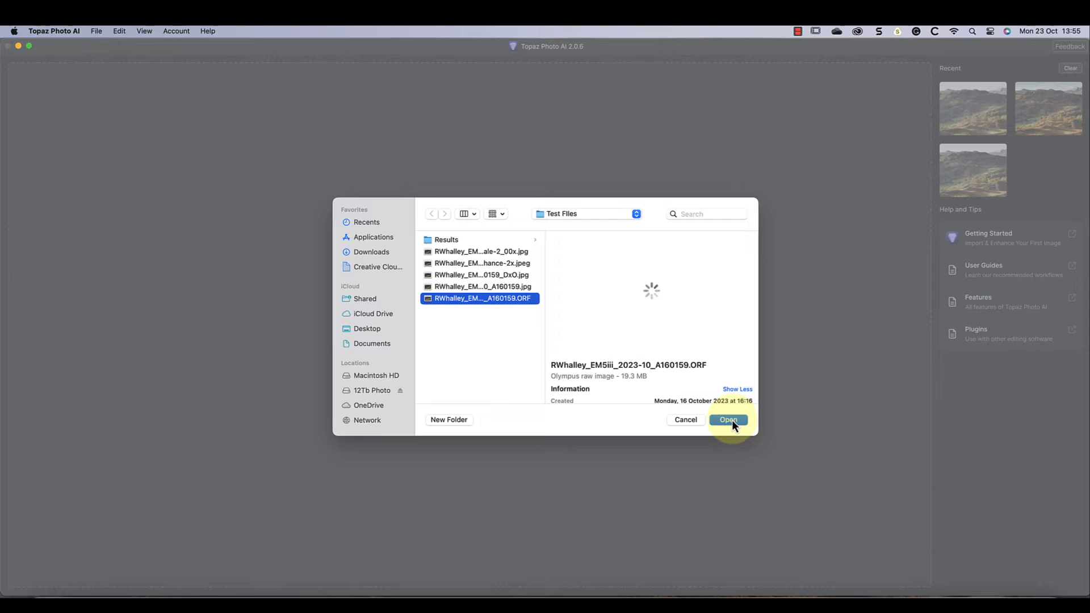
pyautogui.click(728, 419)
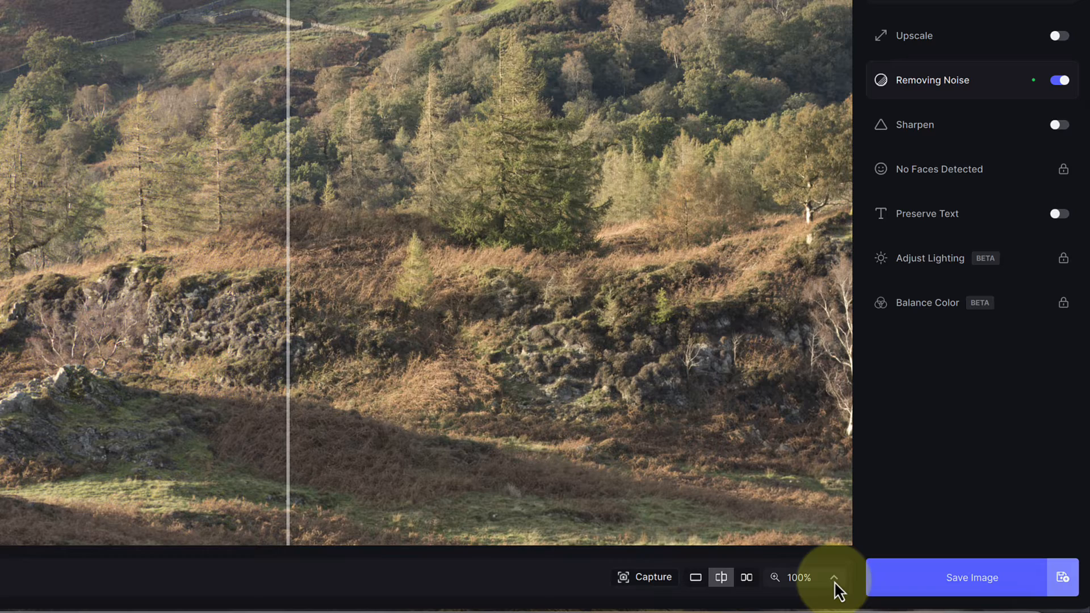
pyautogui.moveTo(783, 556)
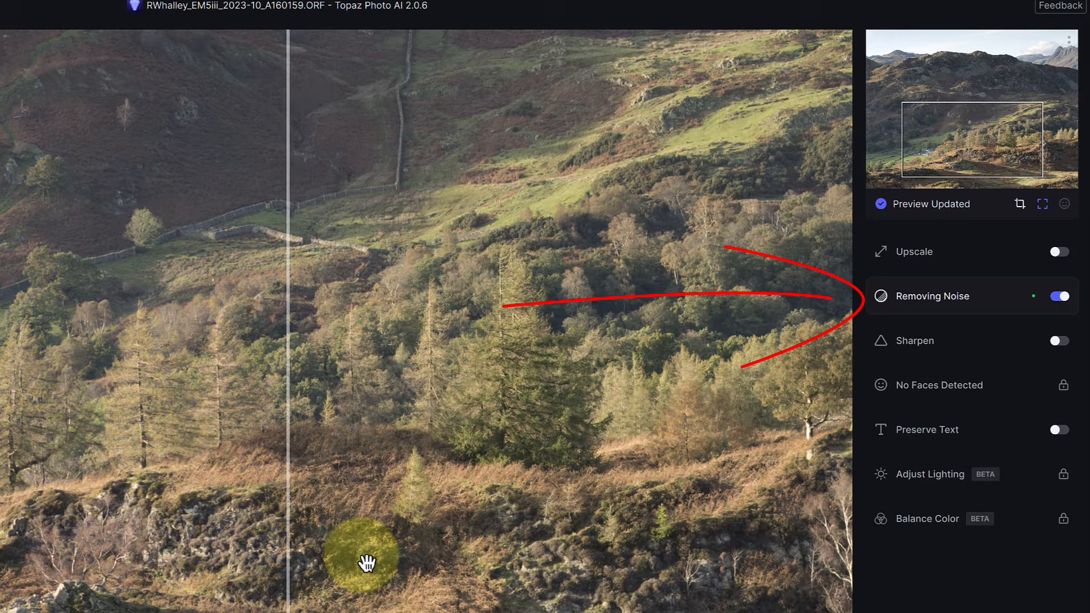
pyautogui.moveTo(934, 296)
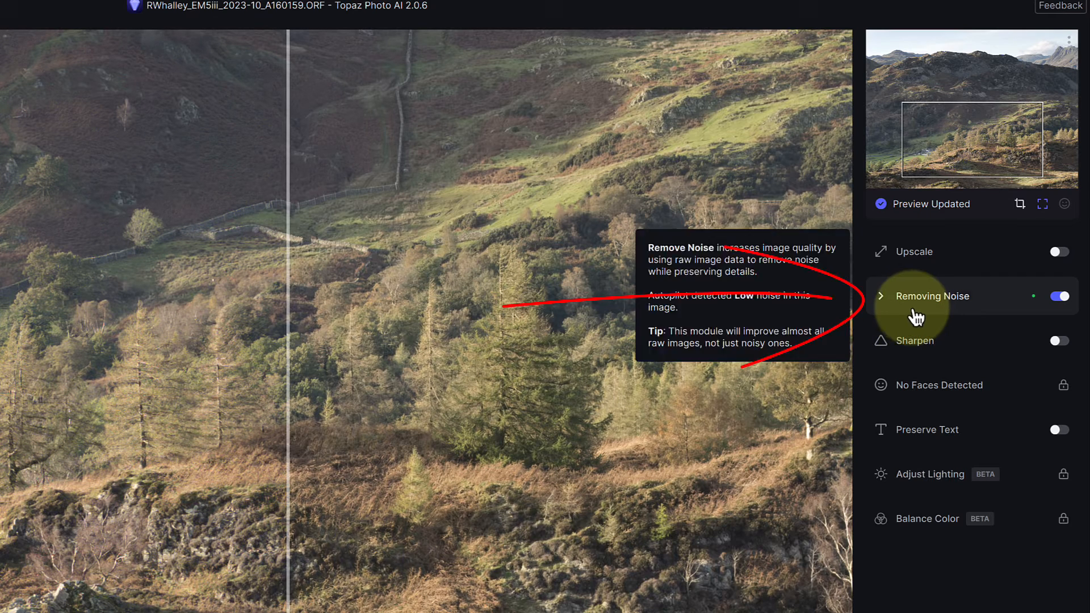
# Expand the Removing Noise module to show RAW Normal, strength 8, minor deblur 4
pyautogui.click(931, 295)
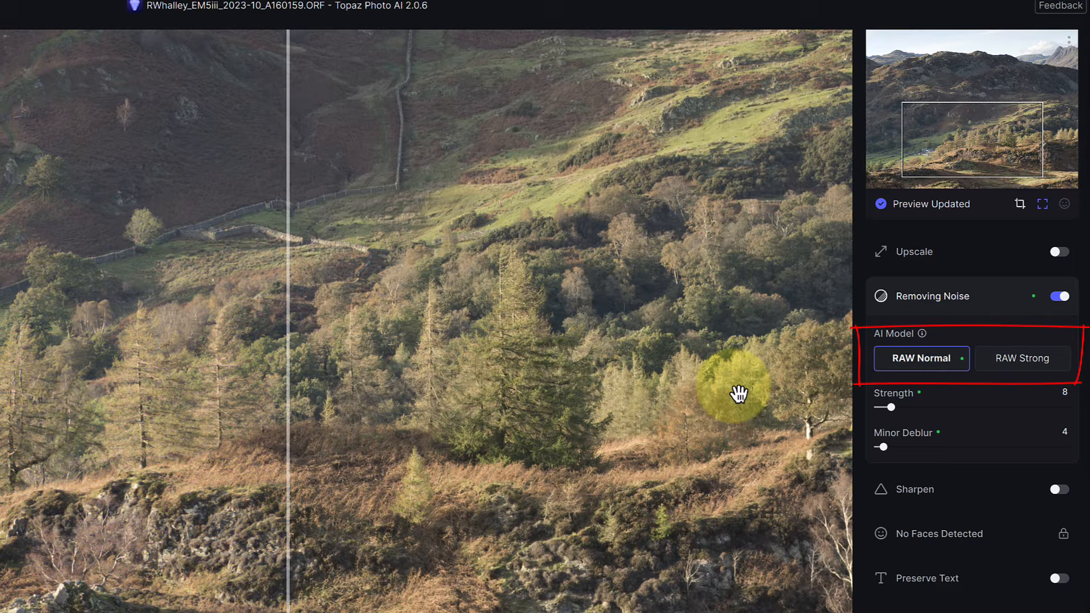
pyautogui.moveTo(774, 366)
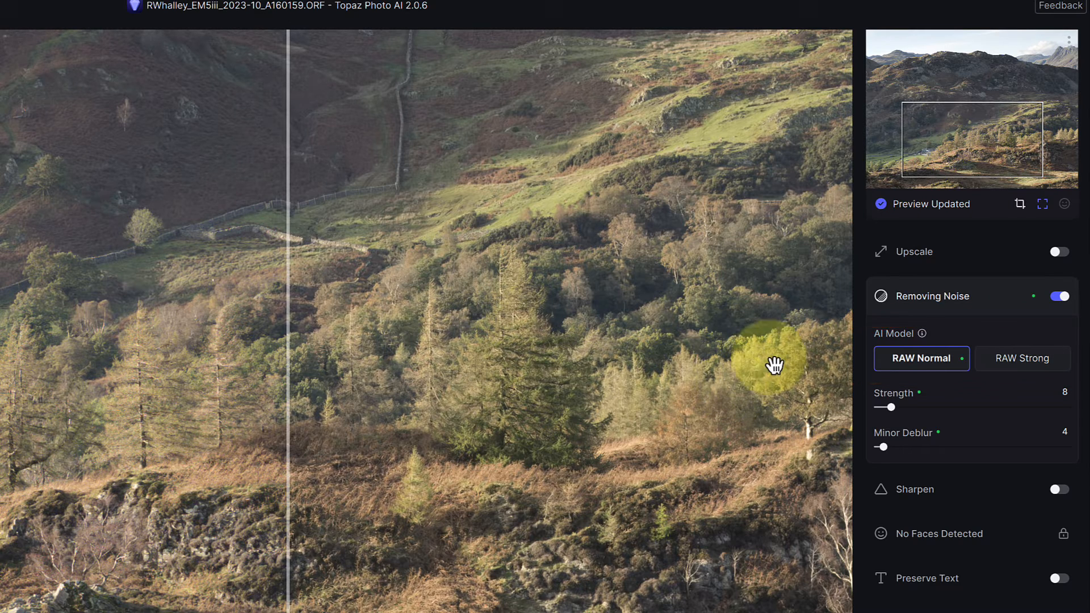
pyautogui.moveTo(918, 334)
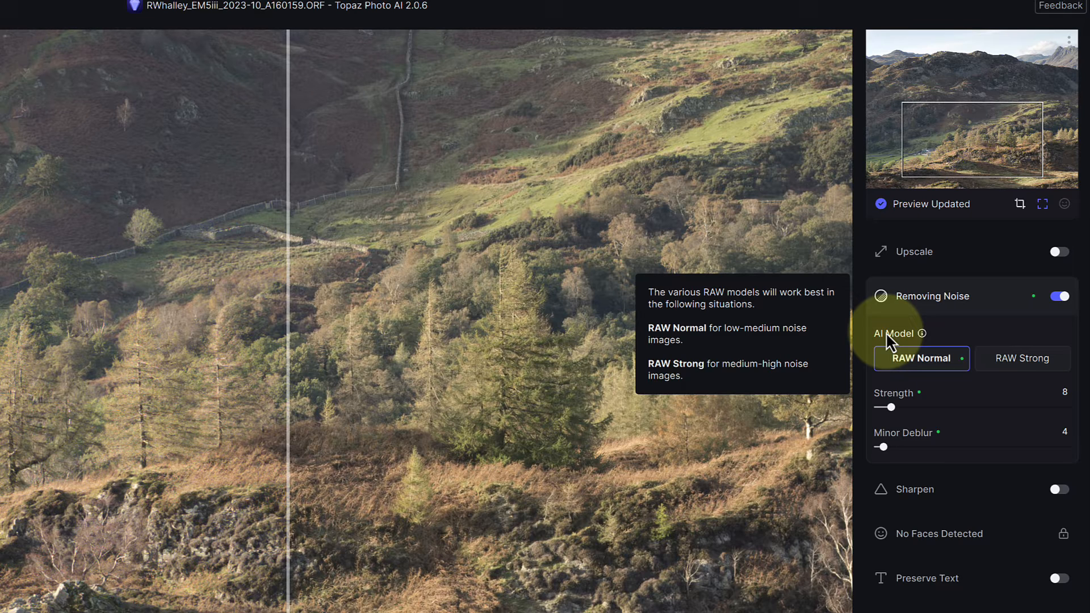
pyautogui.moveTo(696, 355)
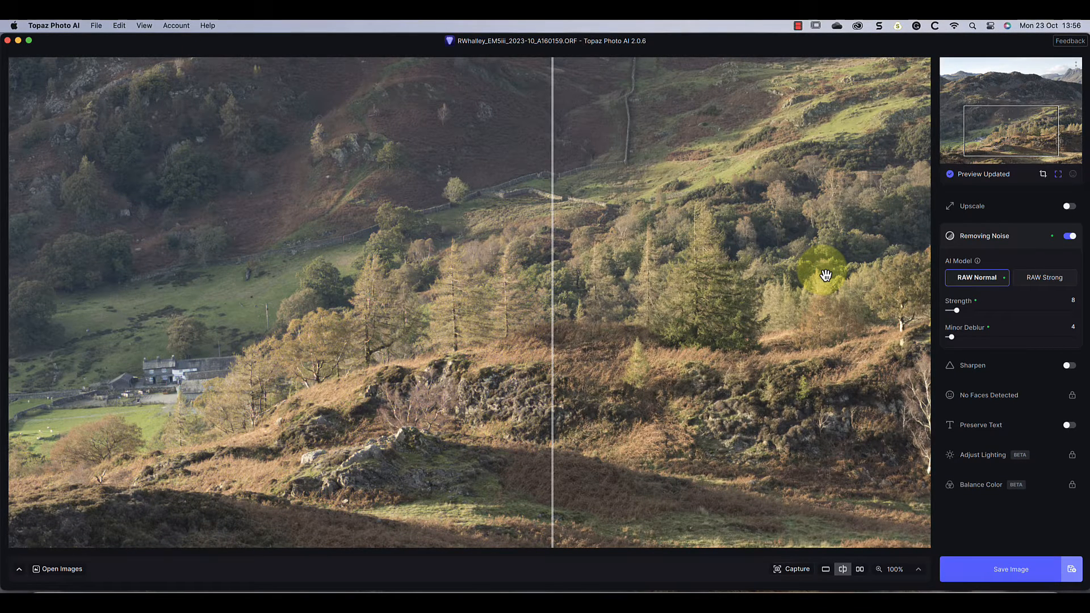
pyautogui.moveTo(827, 275)
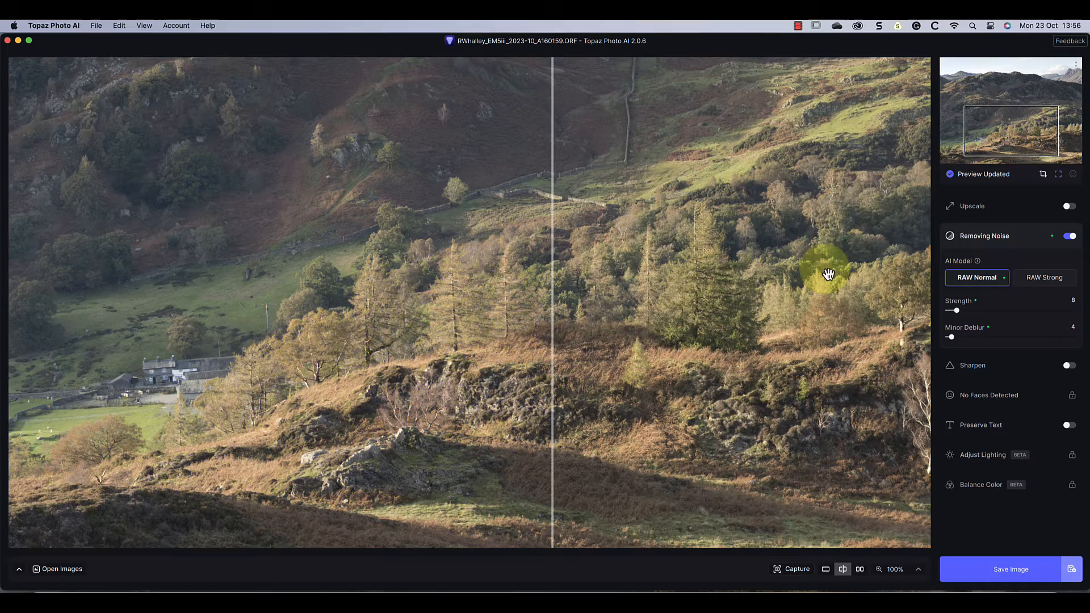
# Turn on Upscale at 2x with the High Fidelity model, deactivating Remove Noise
pyautogui.click(1070, 206)
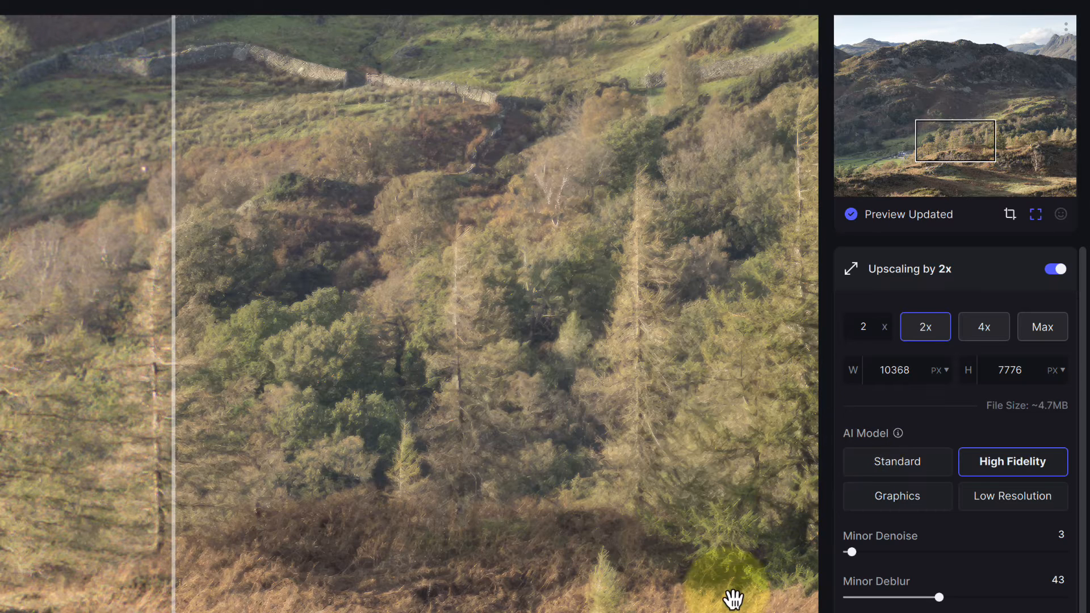
pyautogui.scroll(-3)
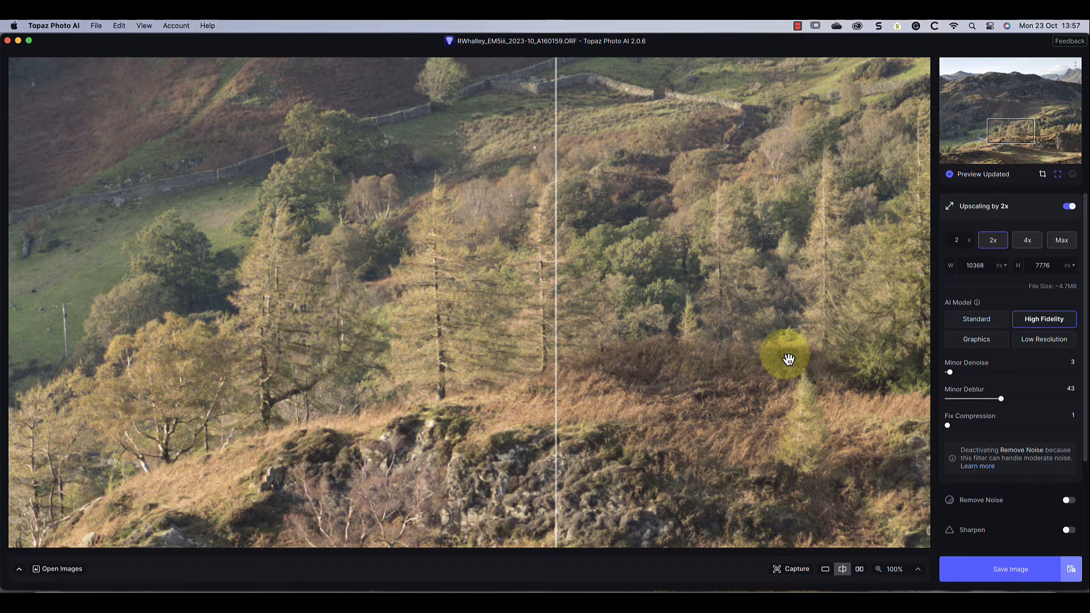
pyautogui.moveTo(803, 365)
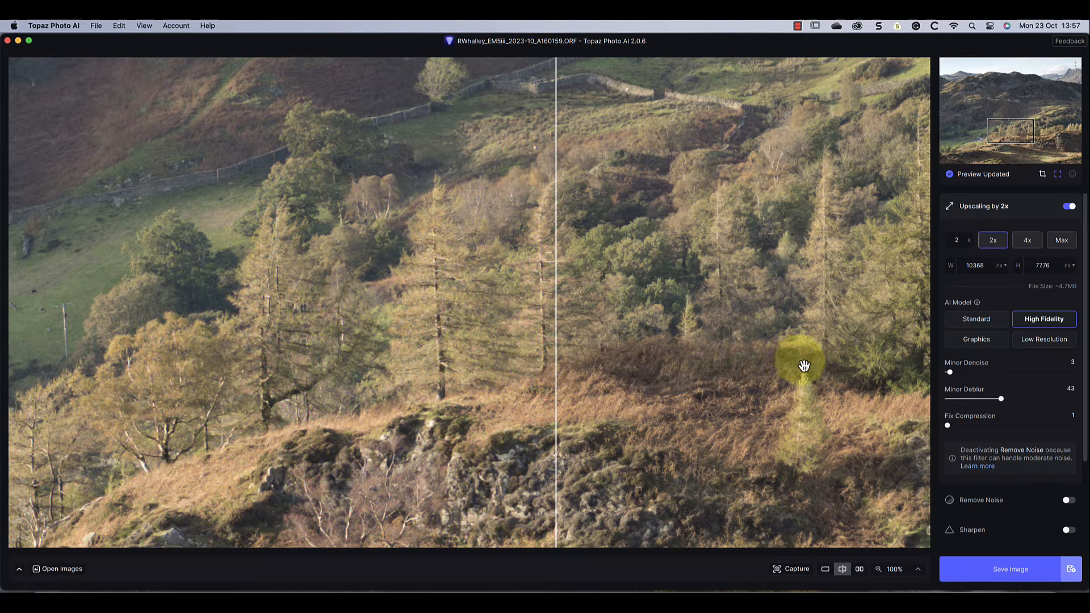
# Turn on subject-only Sharpen with Standard v2 at strength 36 and review the subject area
pyautogui.click(1069, 530)
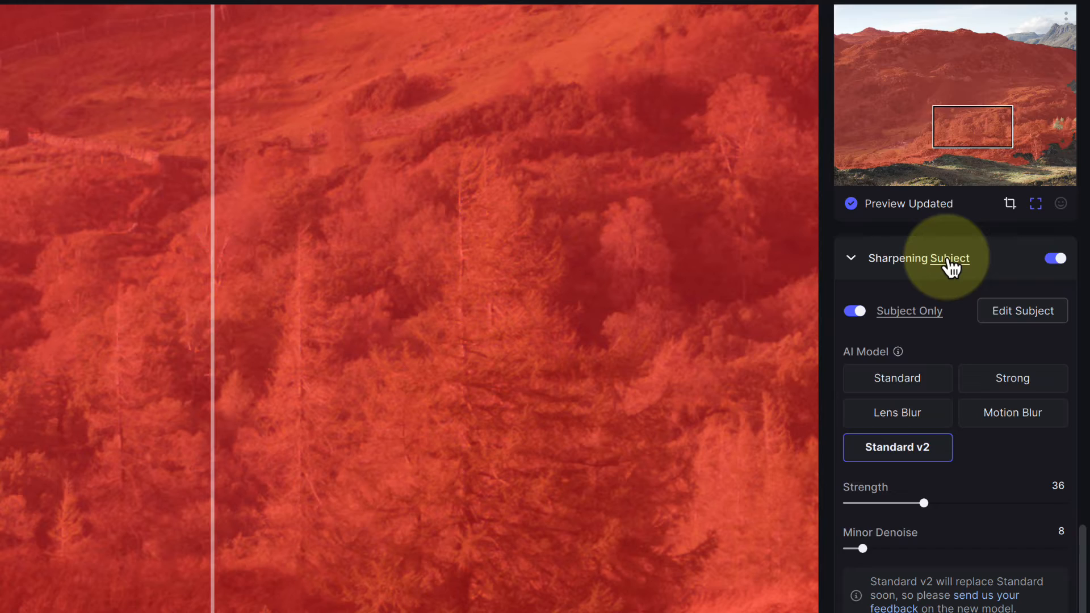
pyautogui.click(1022, 312)
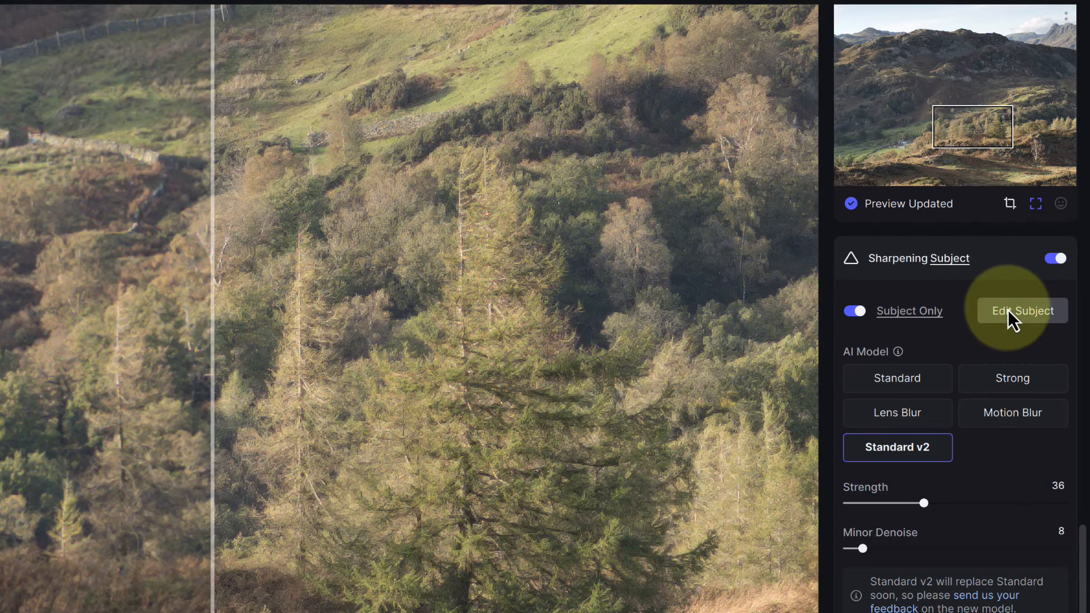
# Set subject detection to Landscape, subtract the clouds from the mask, and apply it
pyautogui.click(1020, 311)
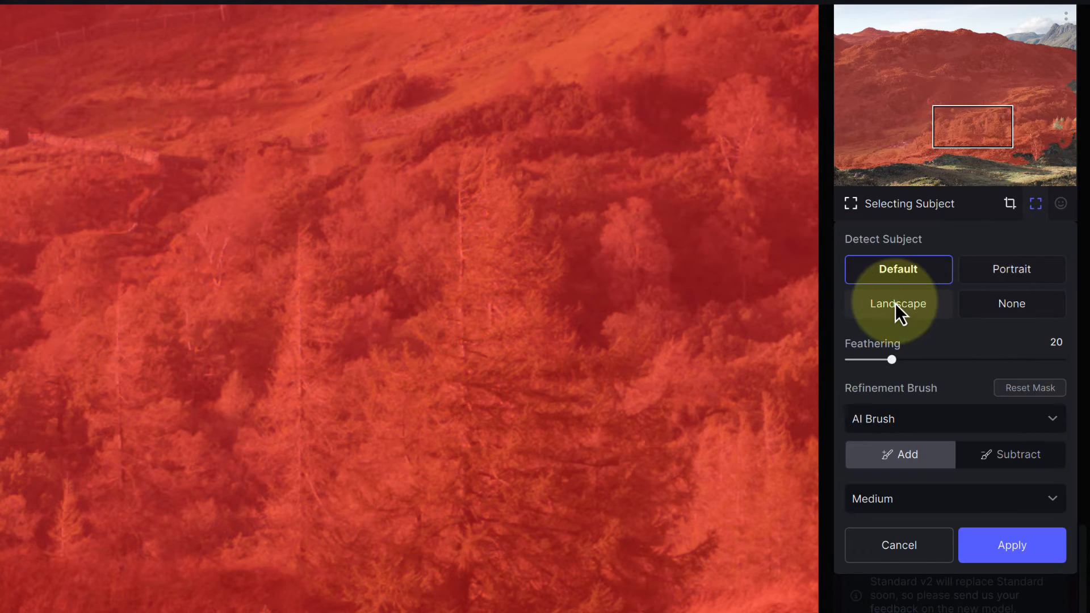
pyautogui.click(898, 304)
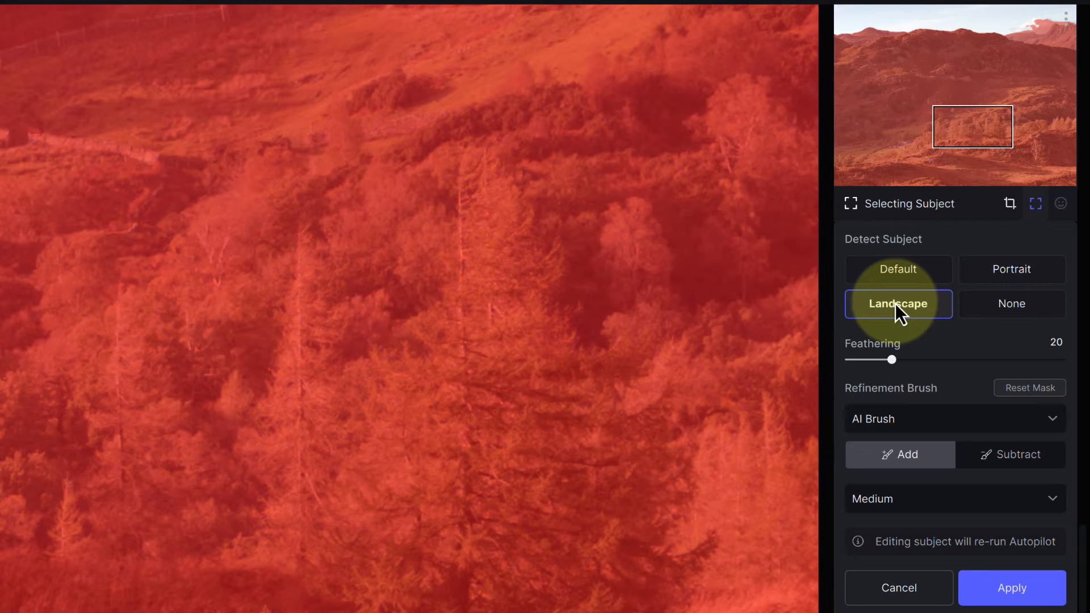
pyautogui.moveTo(947, 189)
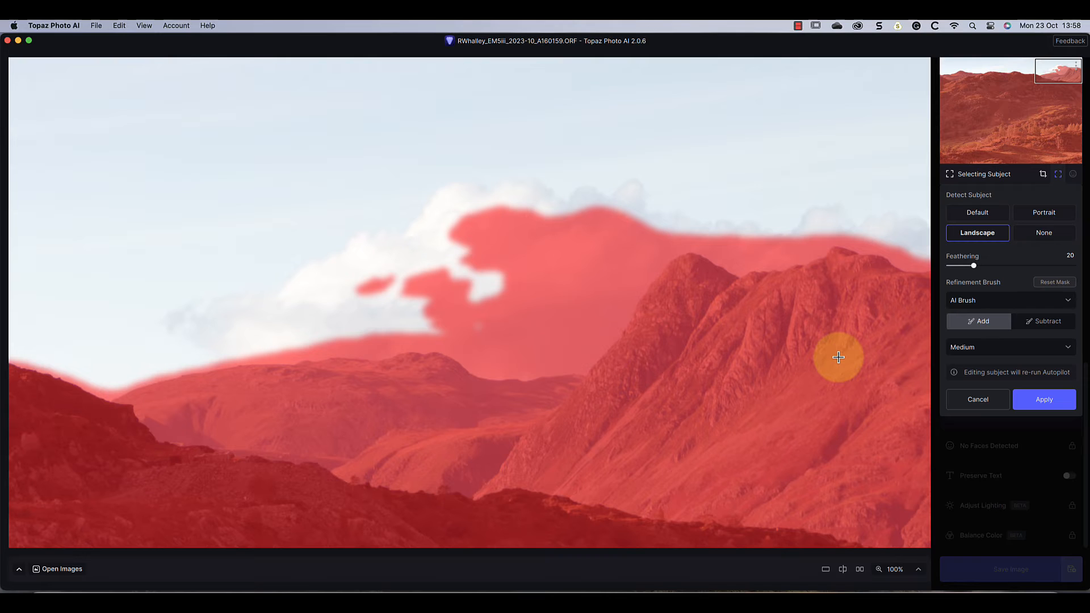
pyautogui.moveTo(911, 346)
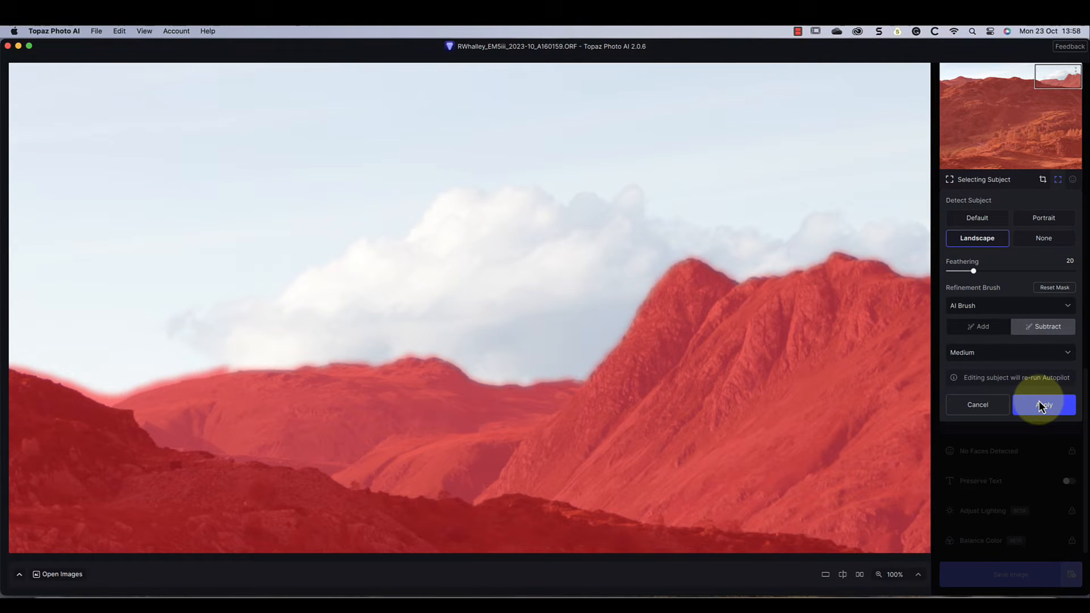
pyautogui.click(1044, 404)
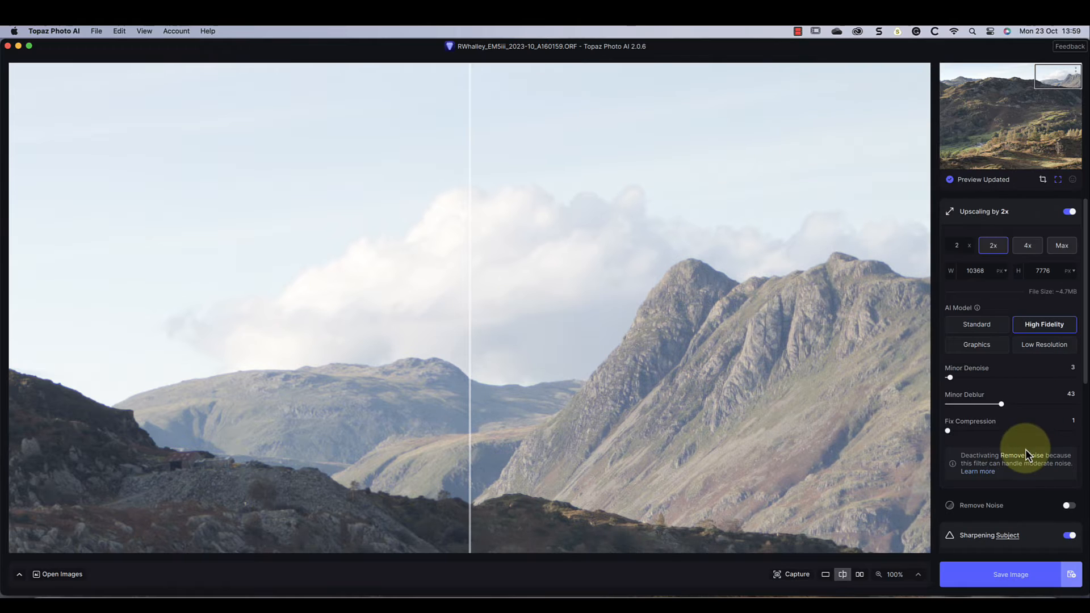
pyautogui.scroll(-3)
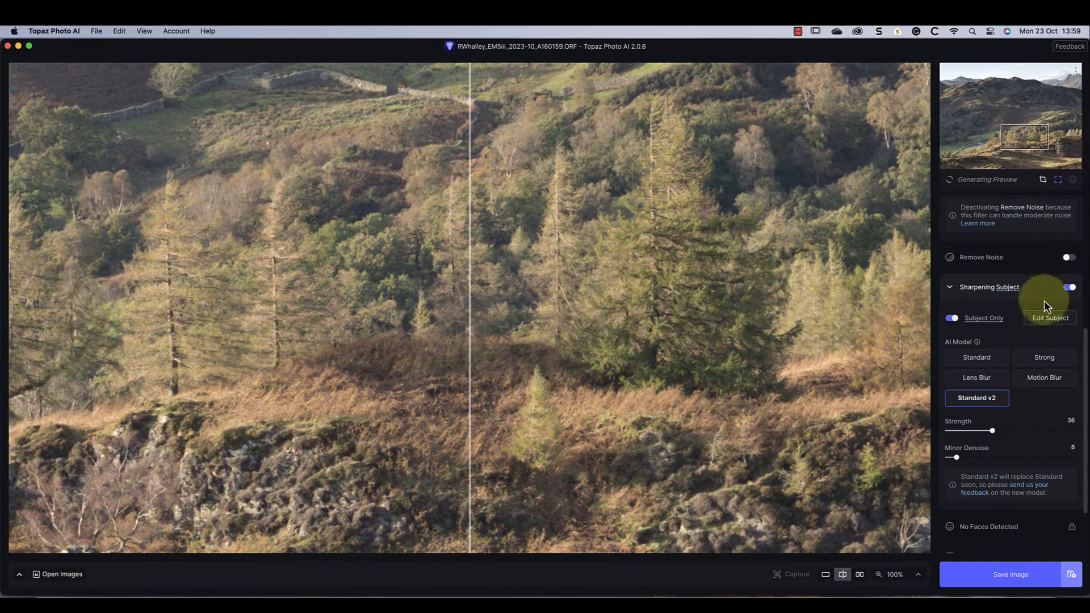
pyautogui.moveTo(976, 358)
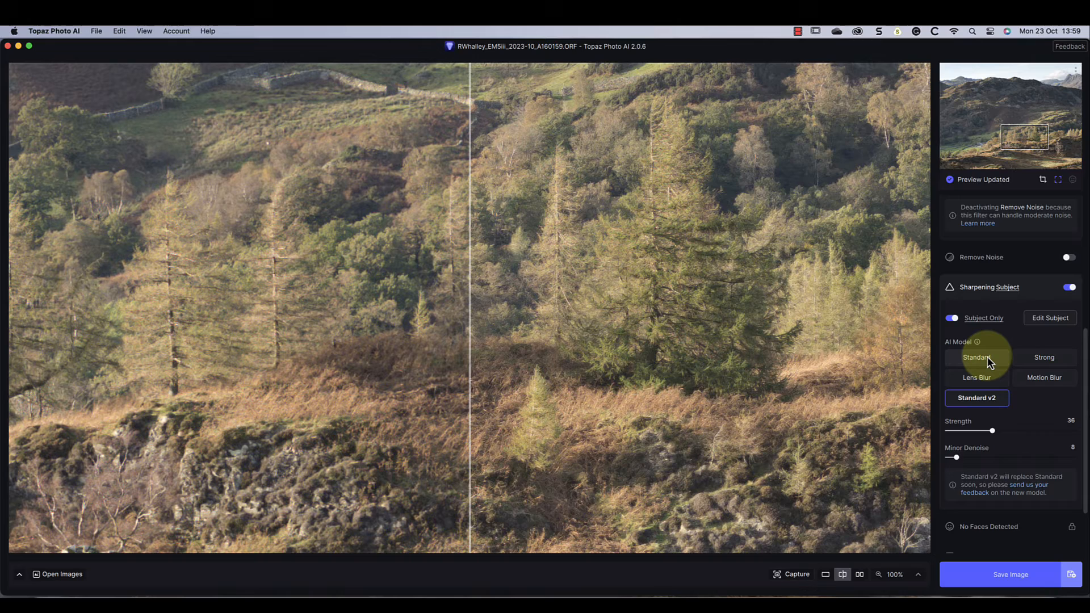
pyautogui.click(976, 358)
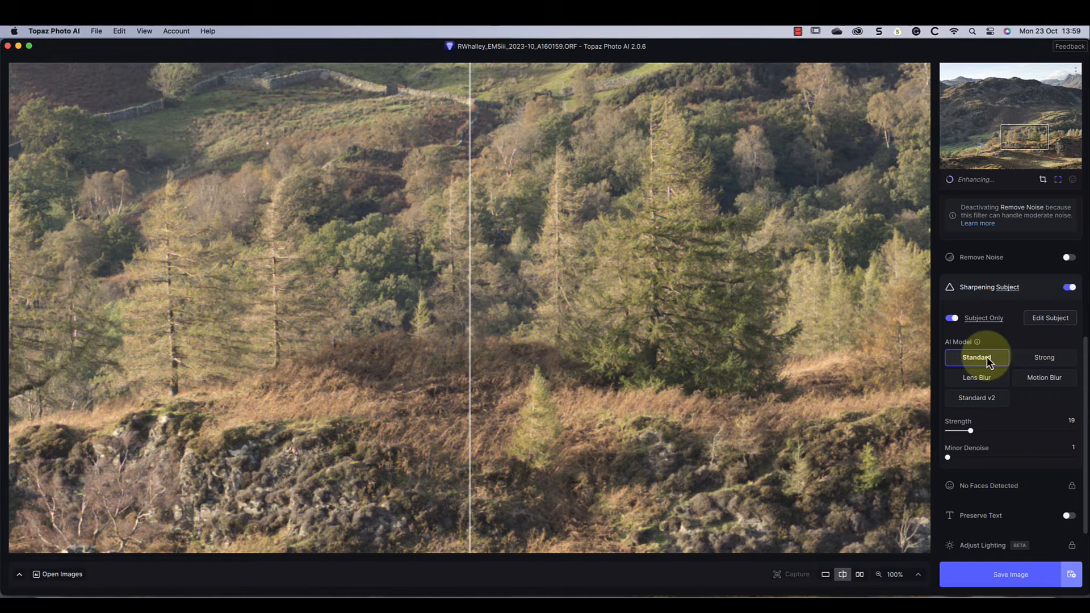
pyautogui.click(977, 358)
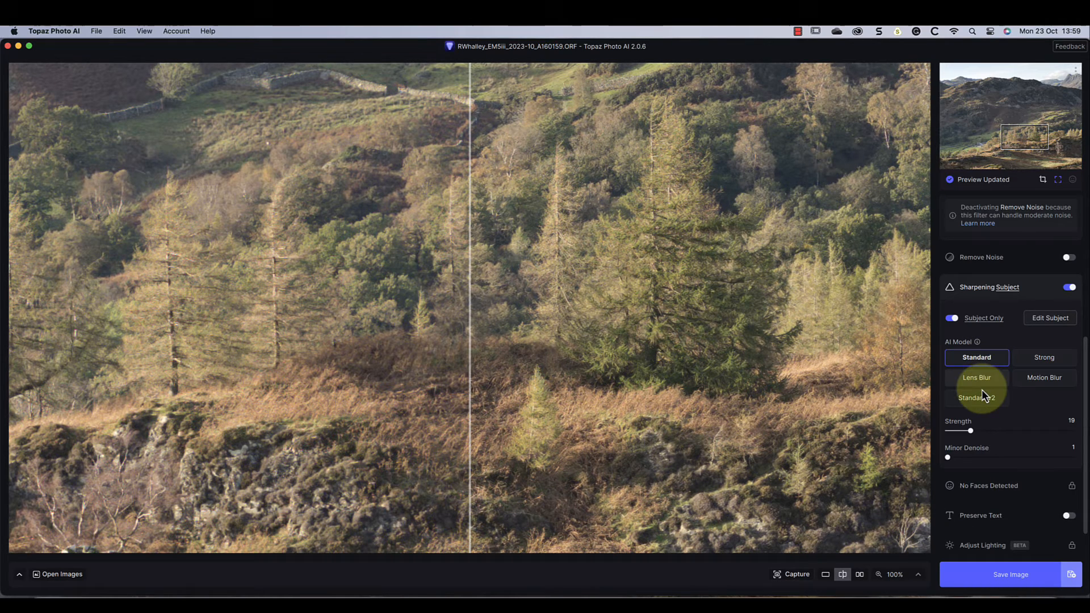
pyautogui.click(977, 397)
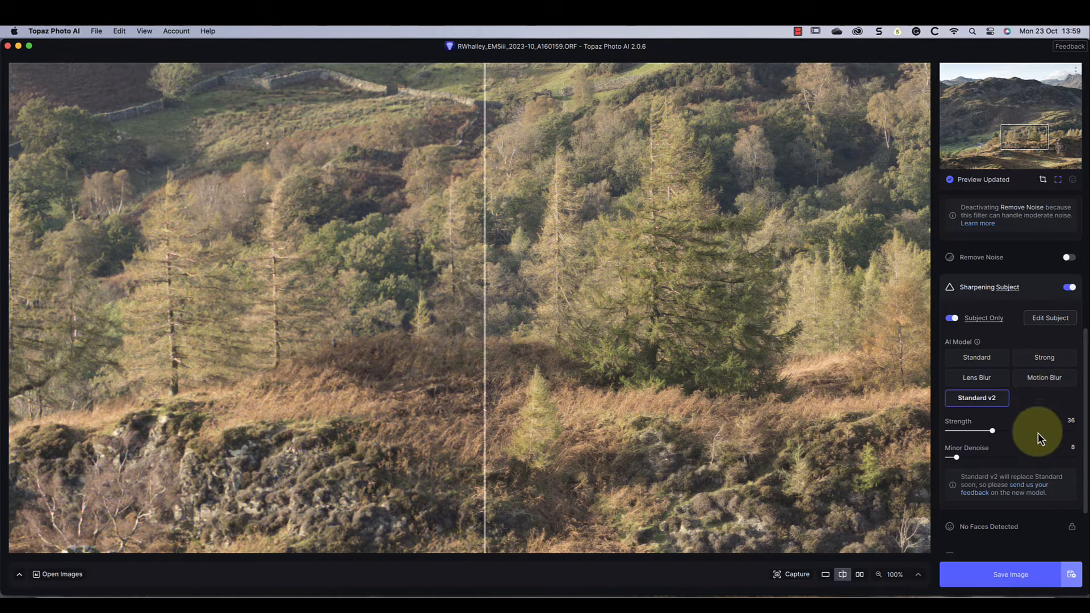
pyautogui.click(1009, 574)
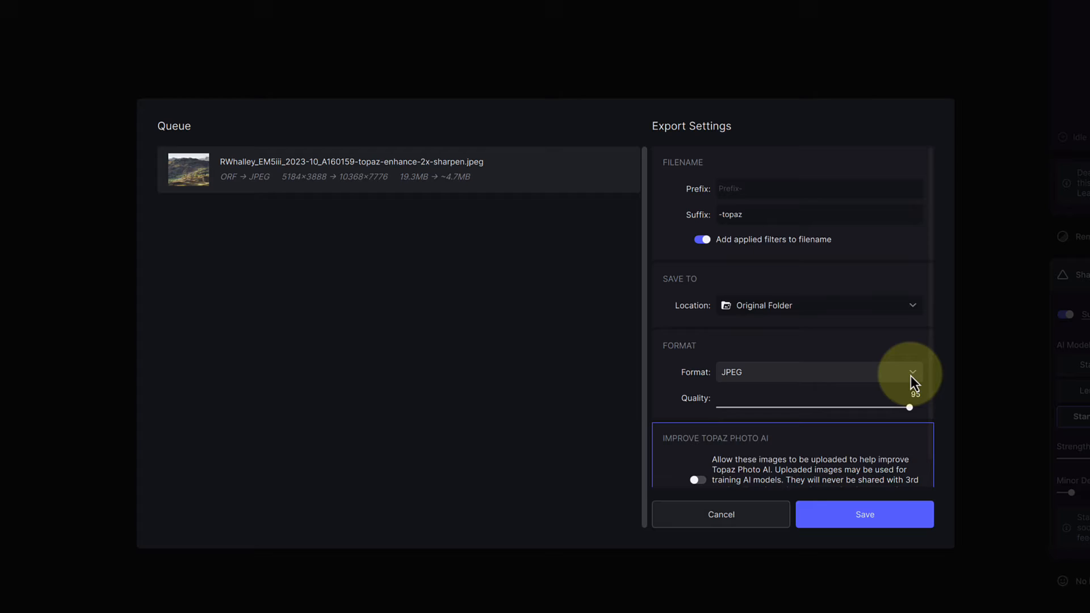
# Choose DNG as the export format with compression disabled and save the image
pyautogui.click(912, 372)
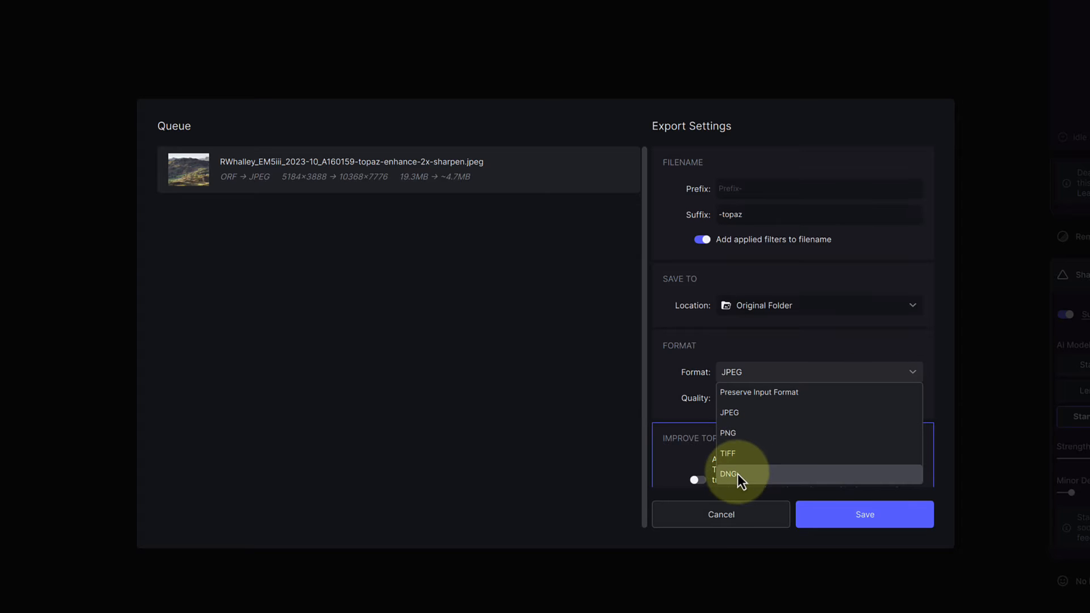
pyautogui.click(729, 474)
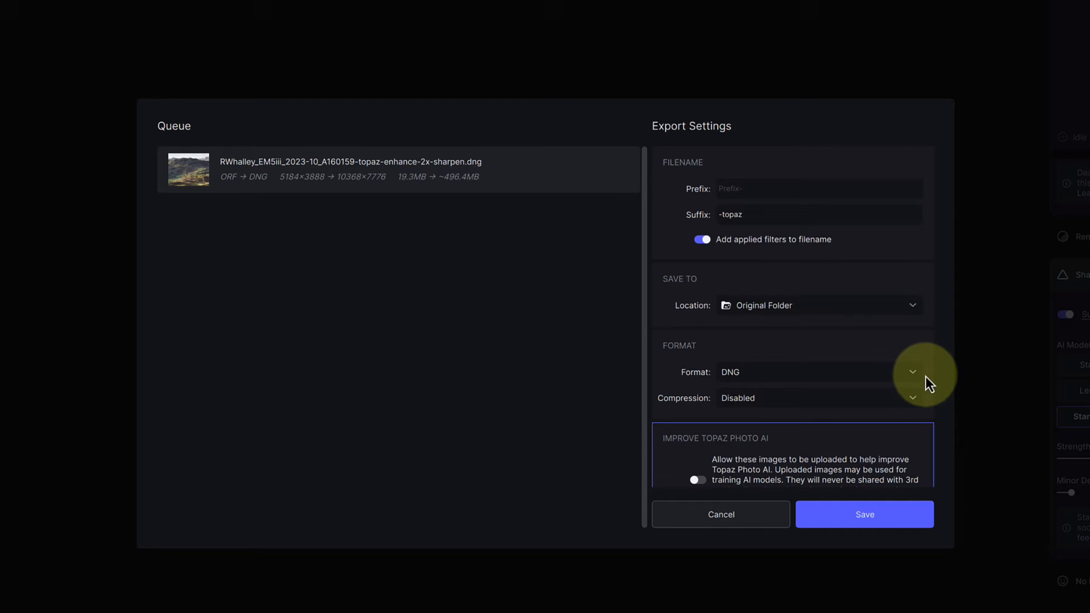
pyautogui.click(865, 514)
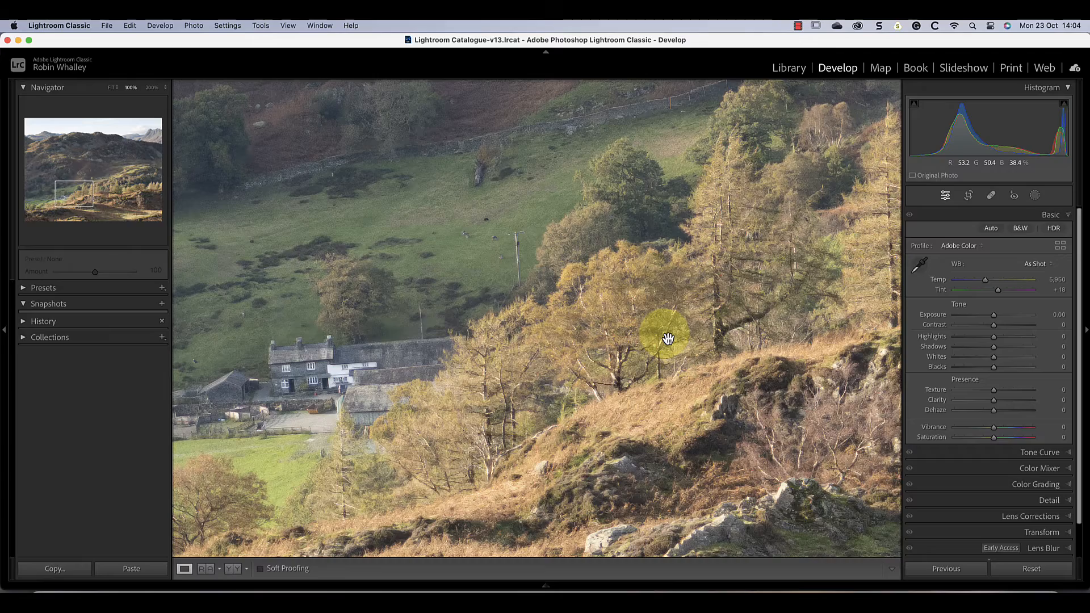
pyautogui.moveTo(174, 98)
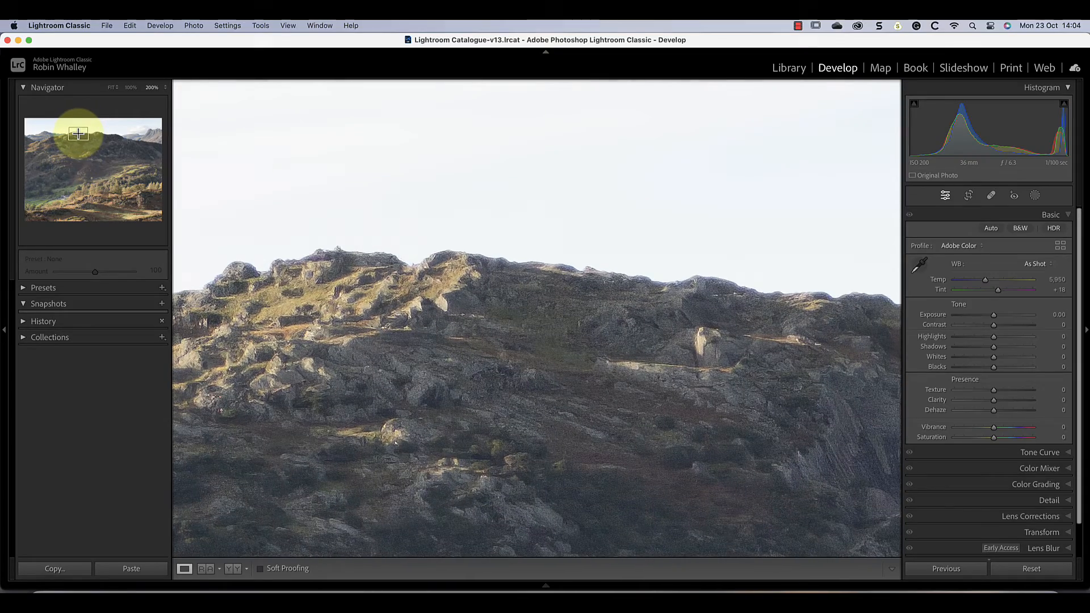
# Move the Navigator to the rocky hilltop ridge and zoom to 100 percent
pyautogui.moveTo(78, 134); pyautogui.dragTo(102, 137)
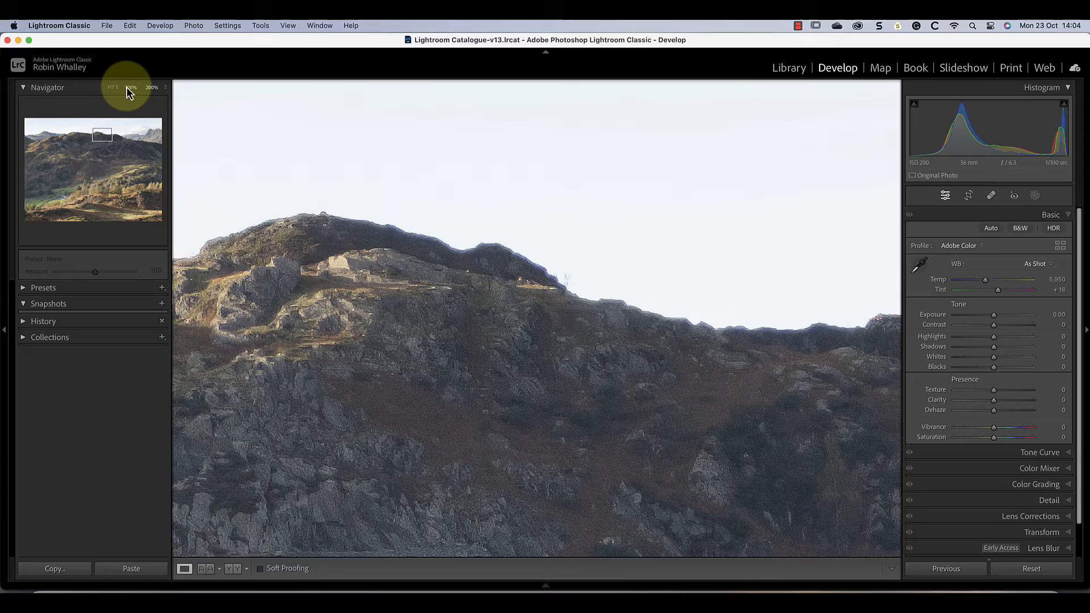
pyautogui.click(131, 87)
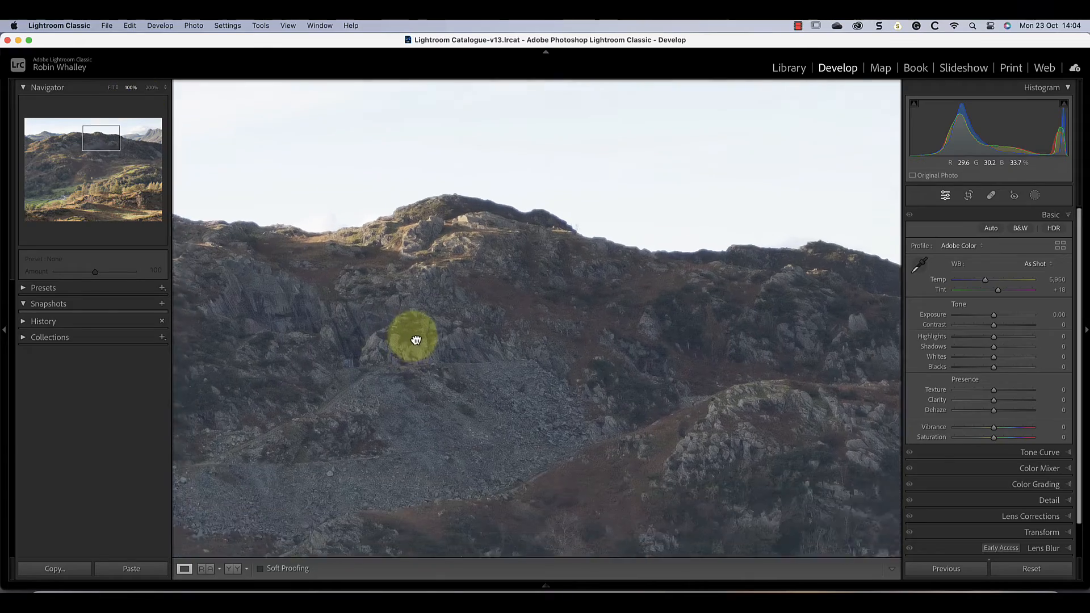